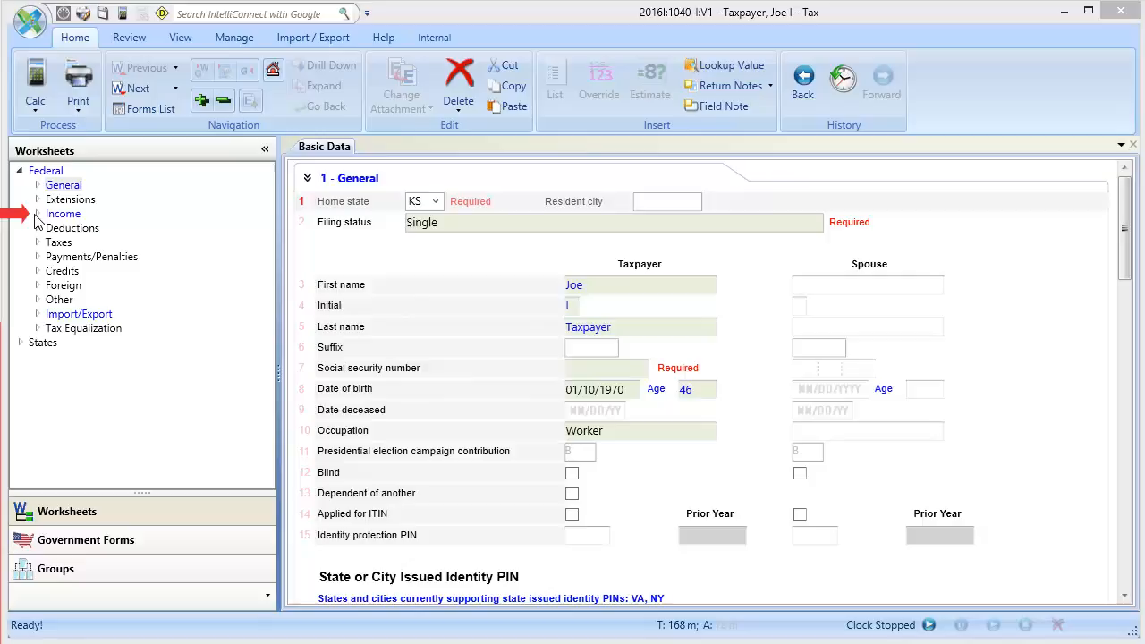
# Open the Partnership Passthrough (K-1 1065) General worksheet under Federal Income to list entities.
pyautogui.click(37, 213)
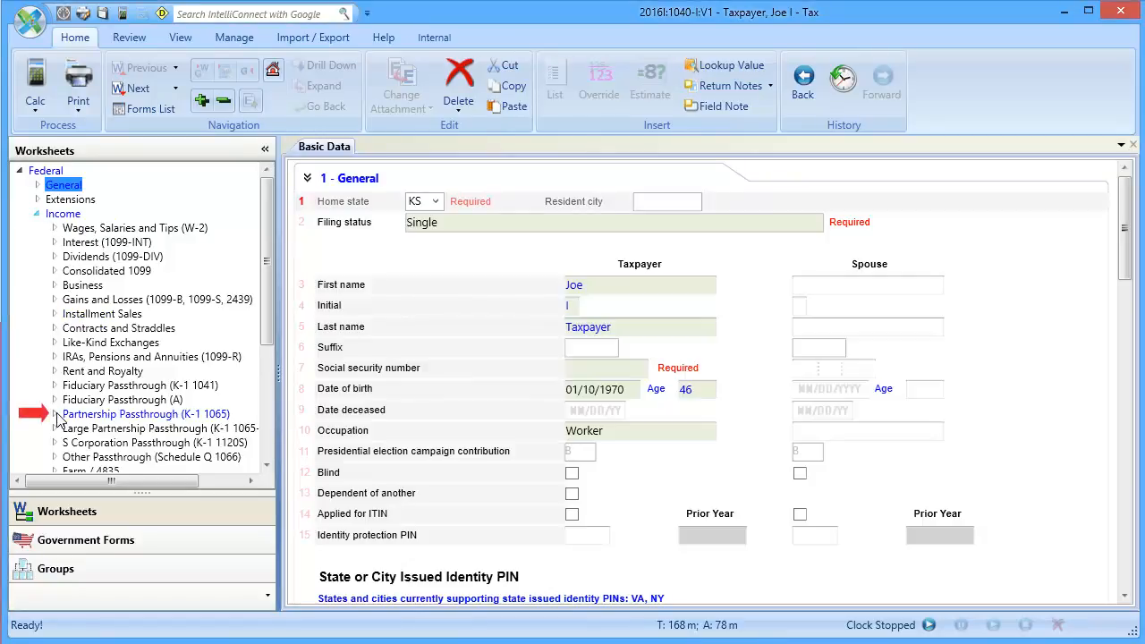
pyautogui.click(55, 413)
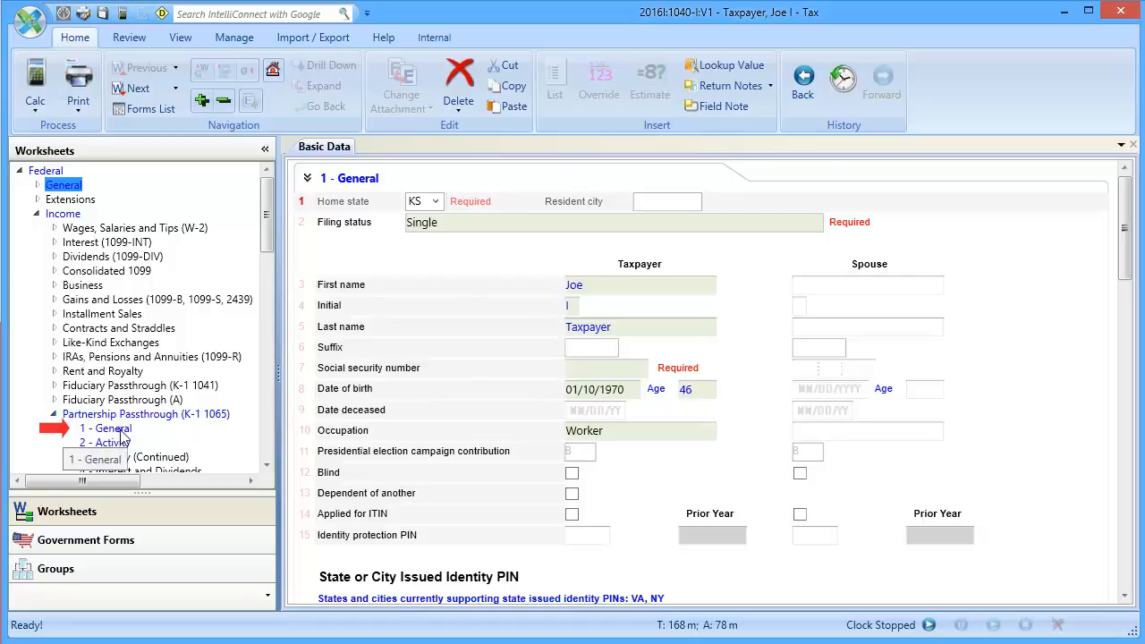
pyautogui.click(110, 429)
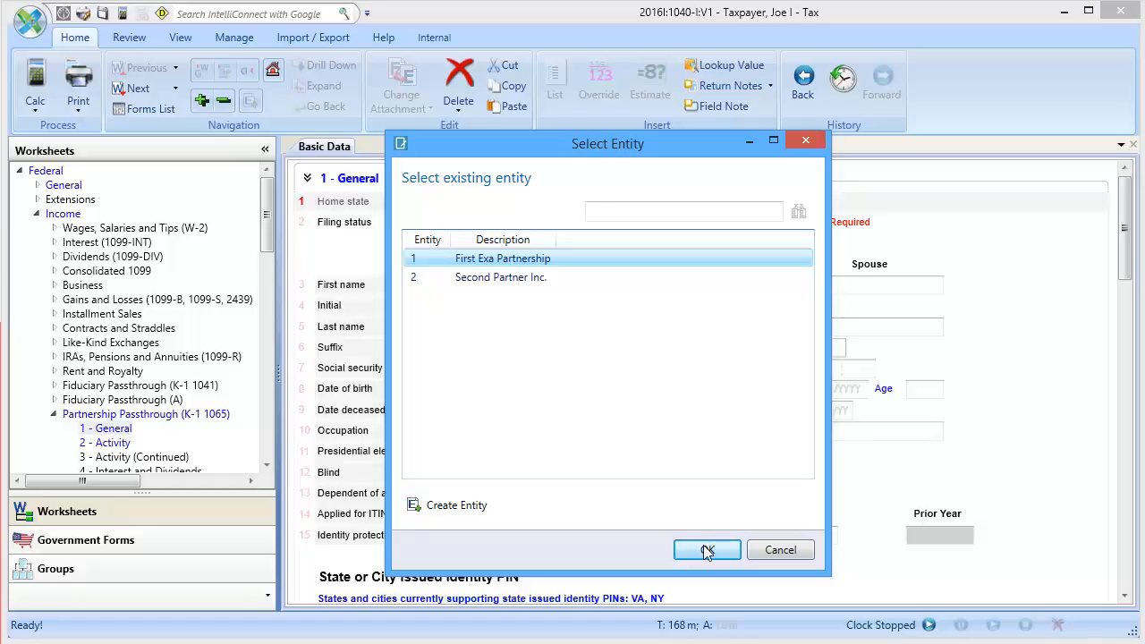
# Choose First Exa Partnership from the entity list.
pyautogui.click(707, 550)
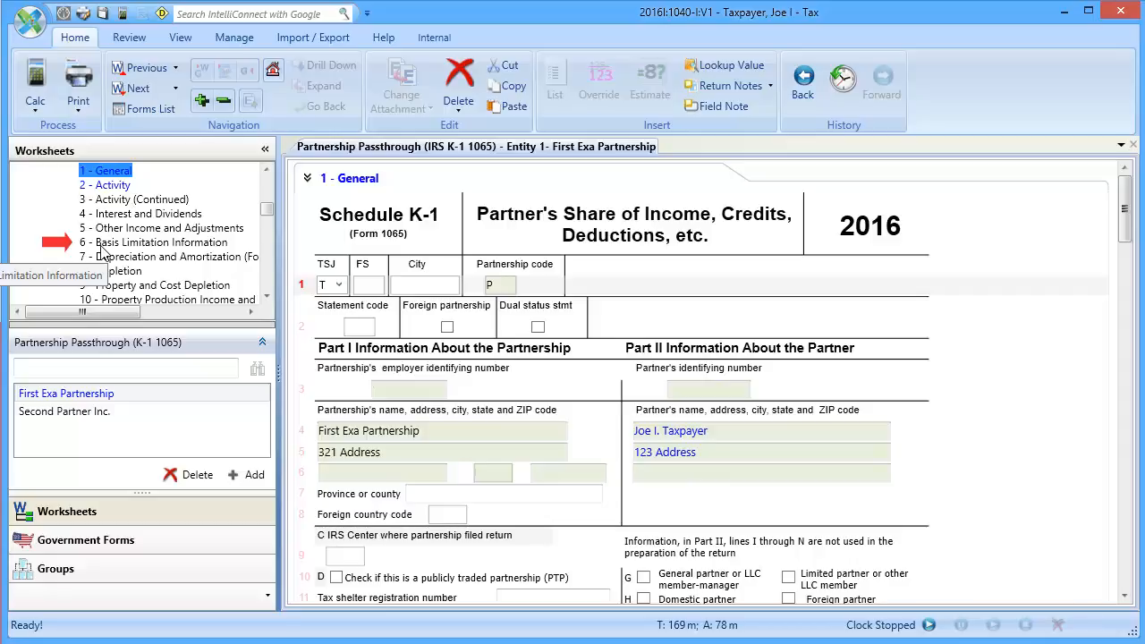
# Mark First Exa Partnership as subject to the basis limitation calculation.
pyautogui.click(153, 242)
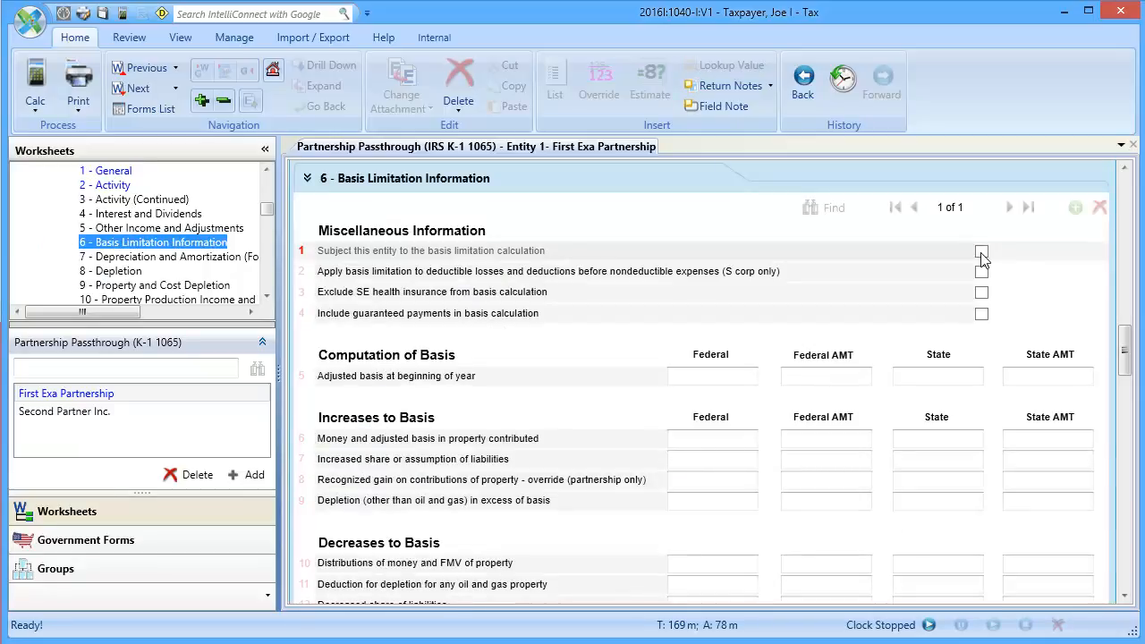
pyautogui.click(982, 251)
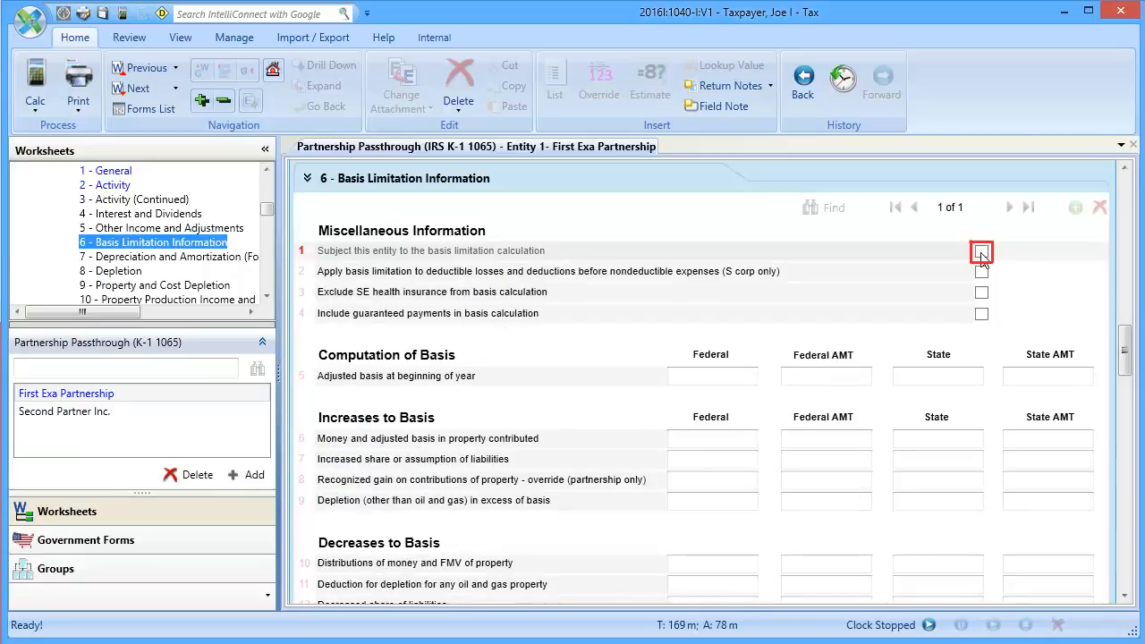
pyautogui.click(982, 250)
pyautogui.write('Other Increase')
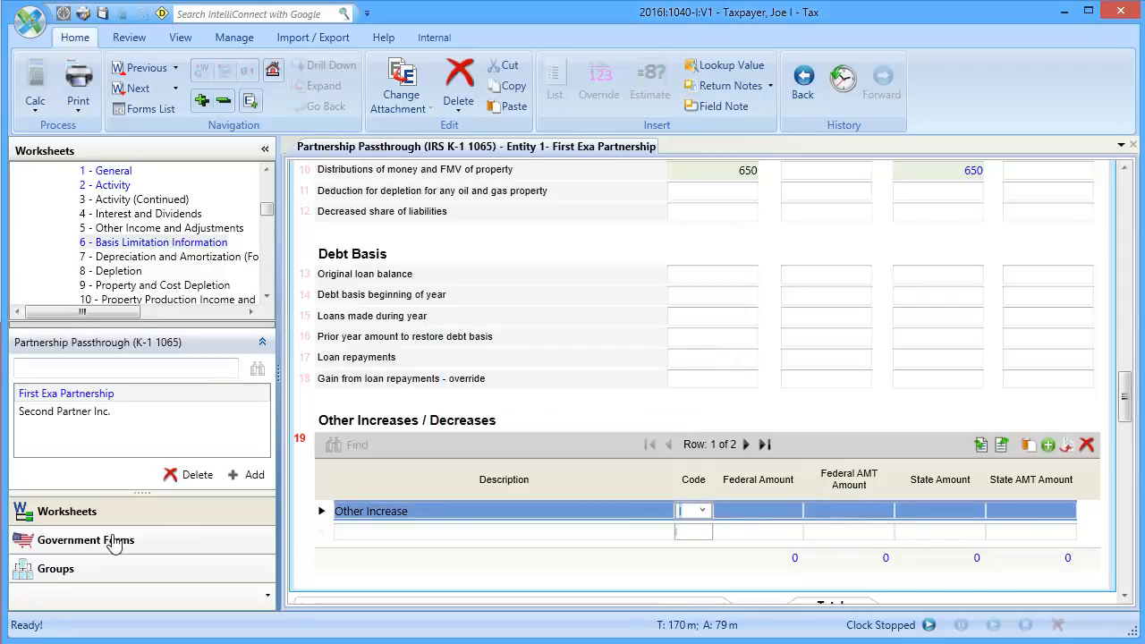
# View the Partnership Basis Worksheet under K-1 Basis Limitation in Government Forms.
pyautogui.click(86, 540)
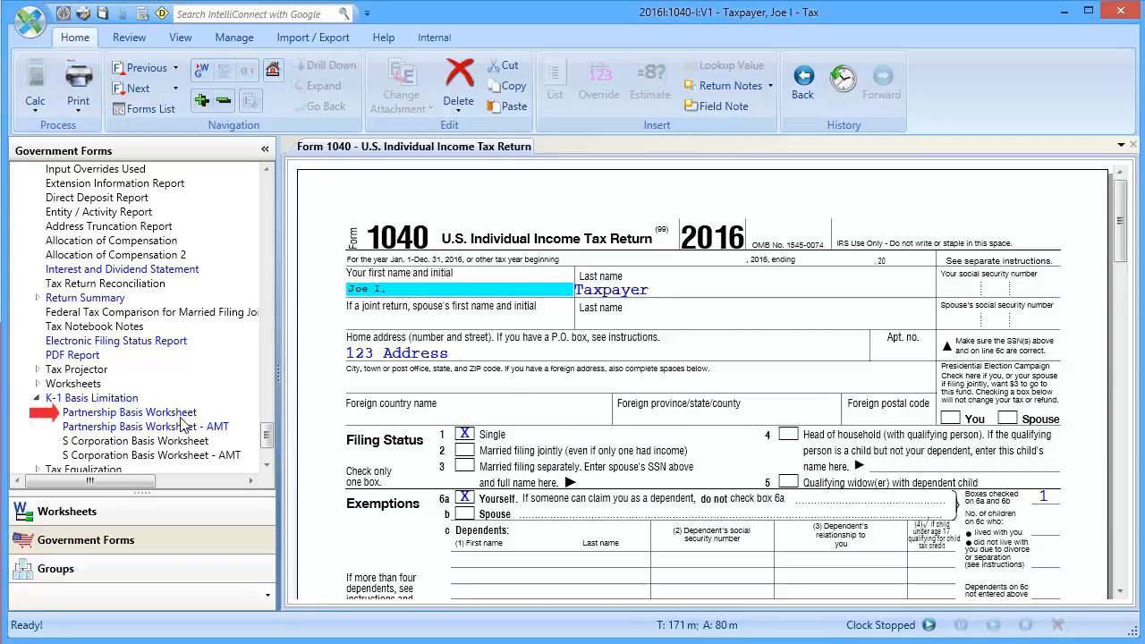
pyautogui.click(129, 412)
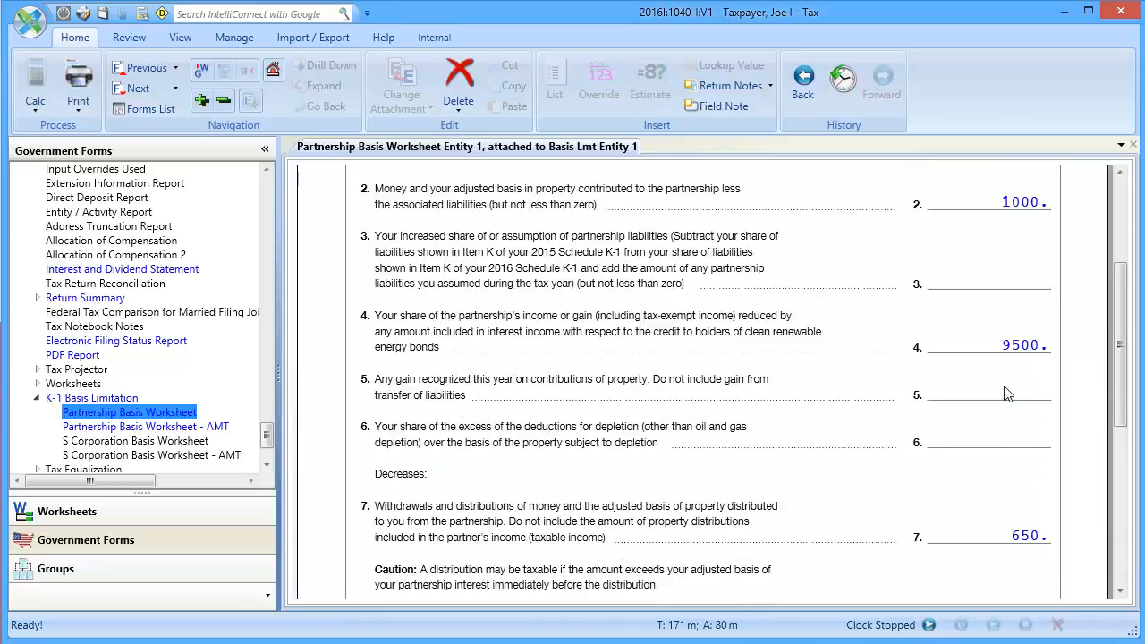
# Generate statements from the Review tab and check the 35000 loss, 0 ending basis.
pyautogui.click(180, 37)
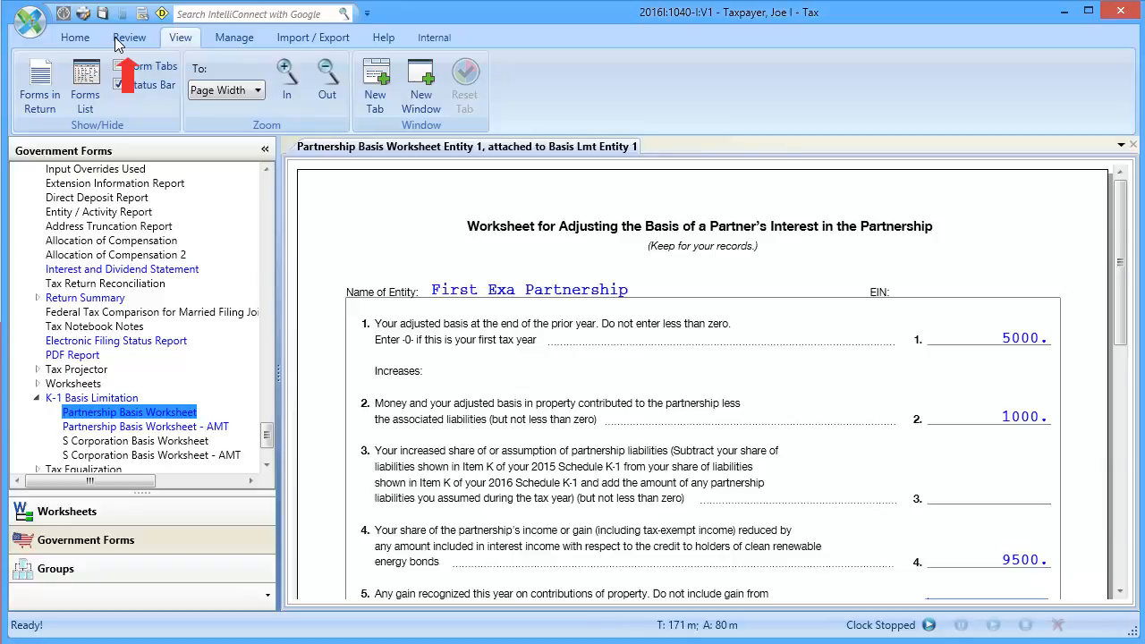
pyautogui.click(129, 37)
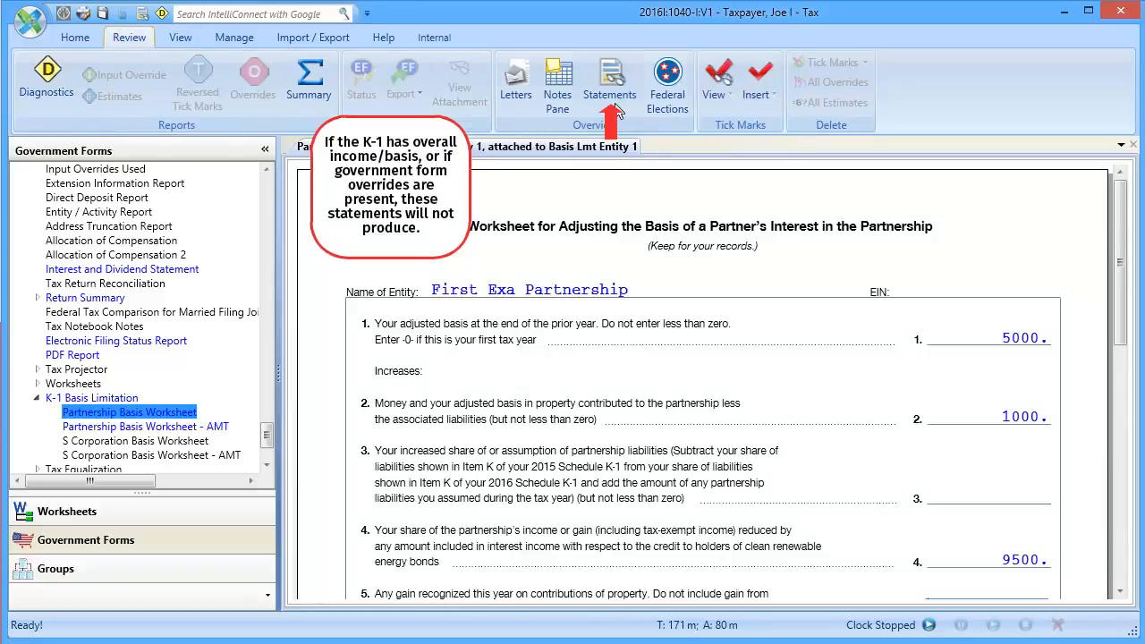
pyautogui.click(610, 81)
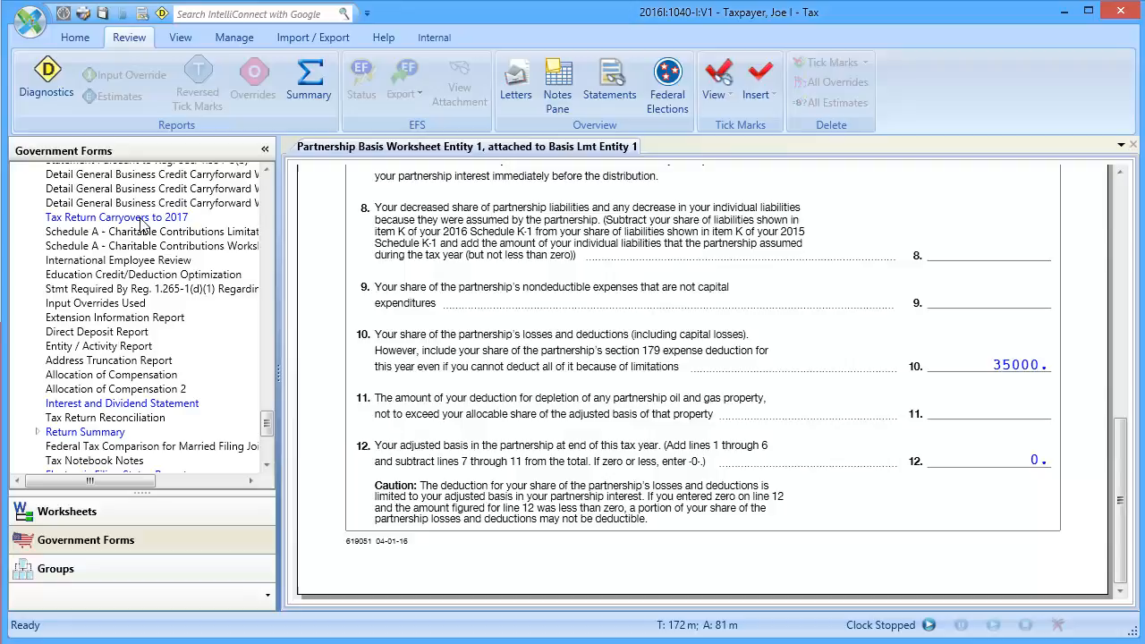
# Open Tax Return Carryovers to 2017 showing First Exa Partnership's 20150 basis carryover.
pyautogui.click(117, 217)
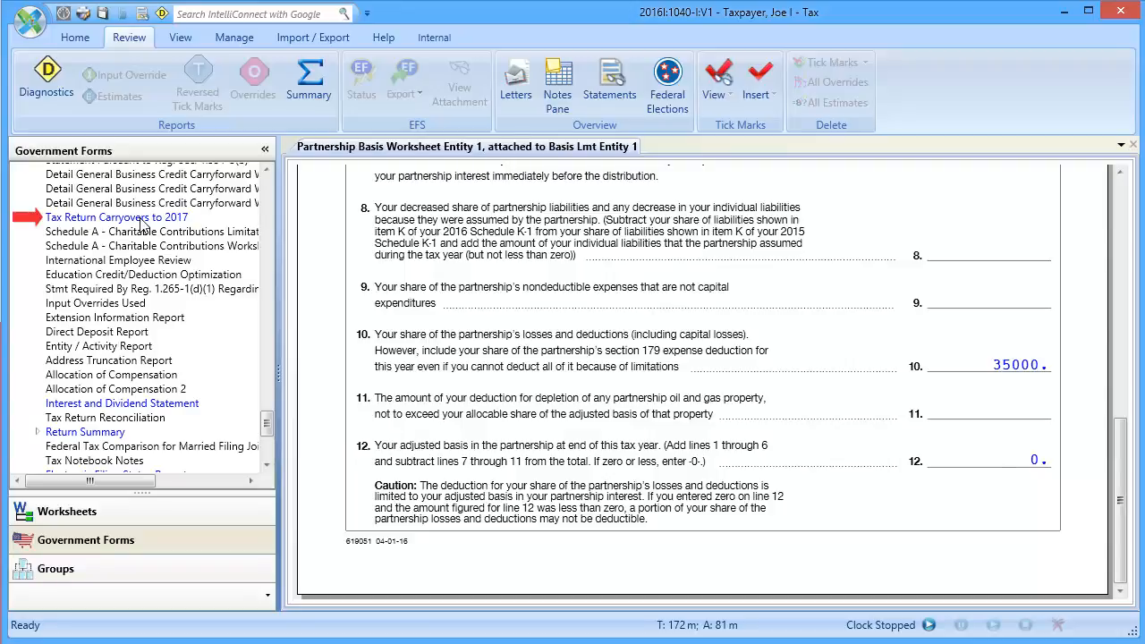
pyautogui.click(116, 216)
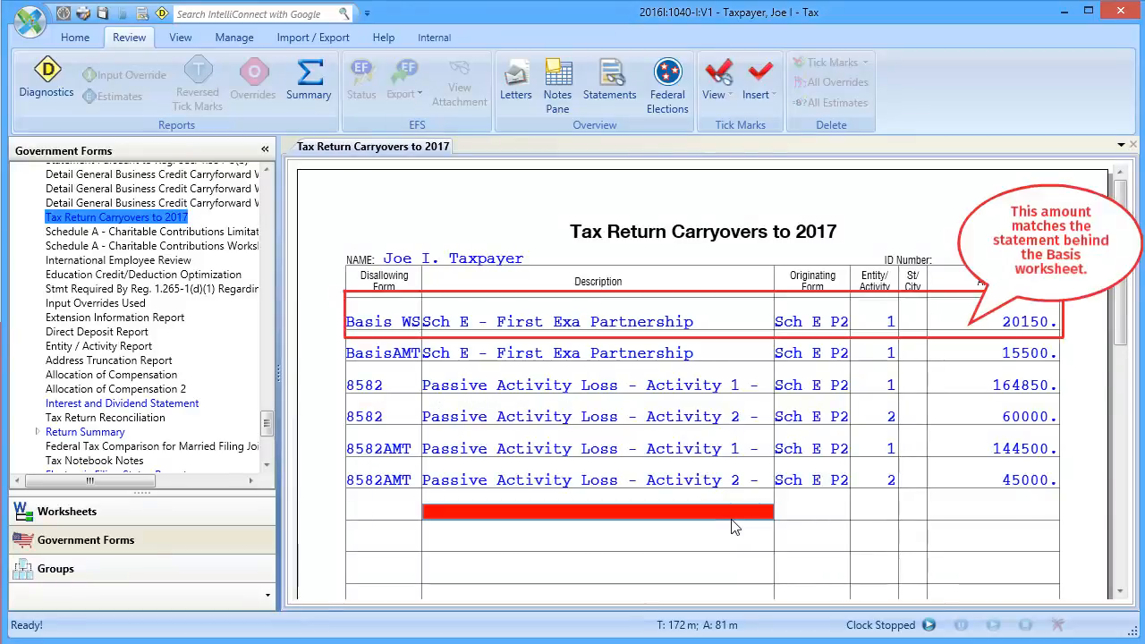